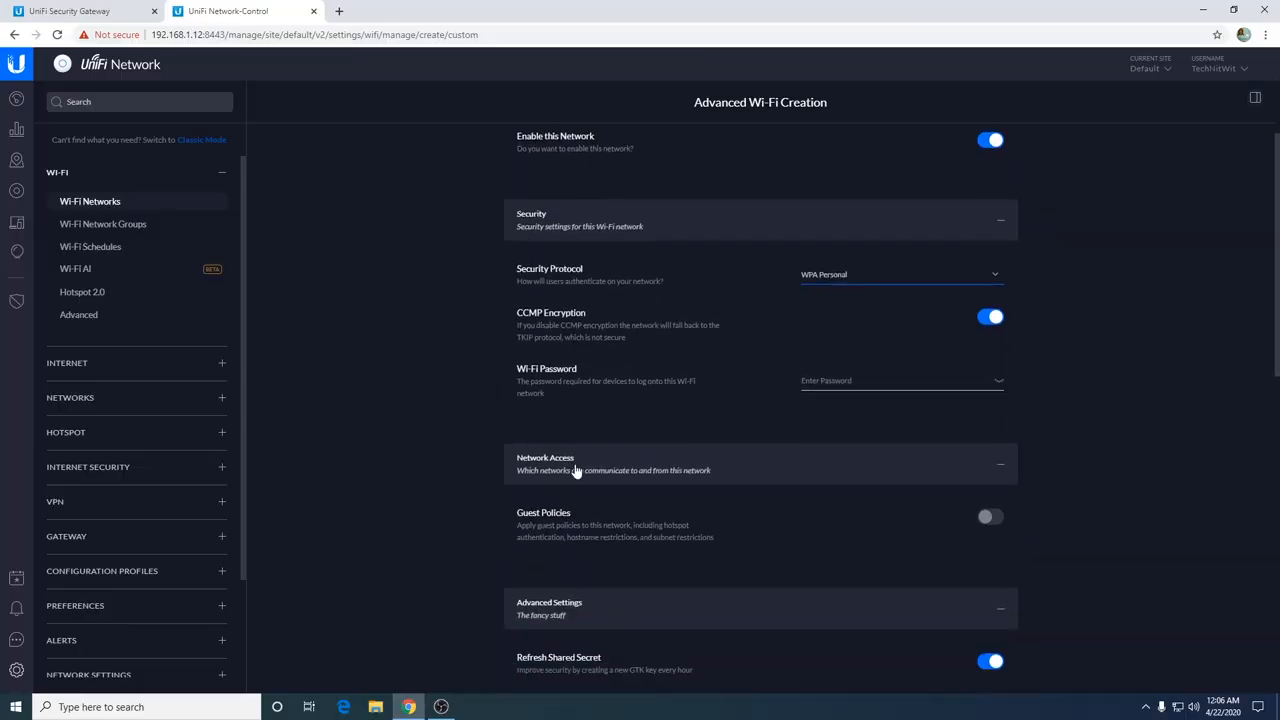
{"action": "mouse_move", "coordinate": [476, 500]}
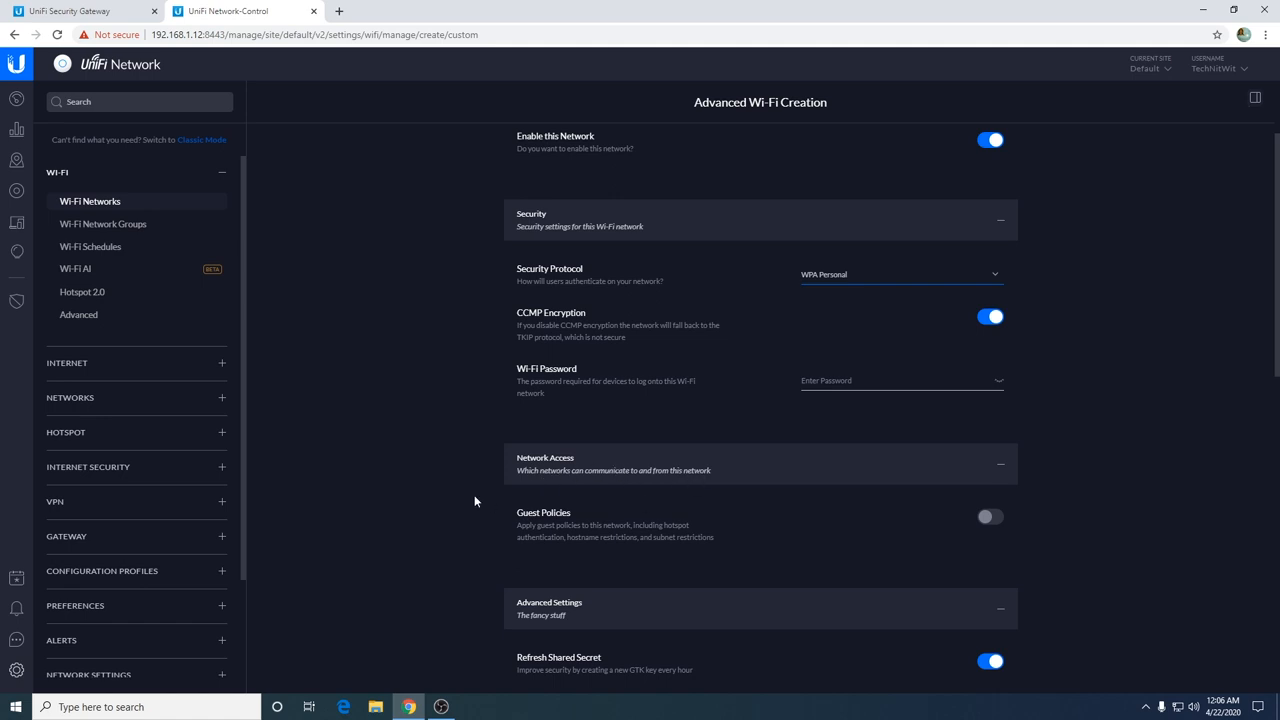
{"action": "scroll", "scroll_direction": "down", "scroll_amount": 3}
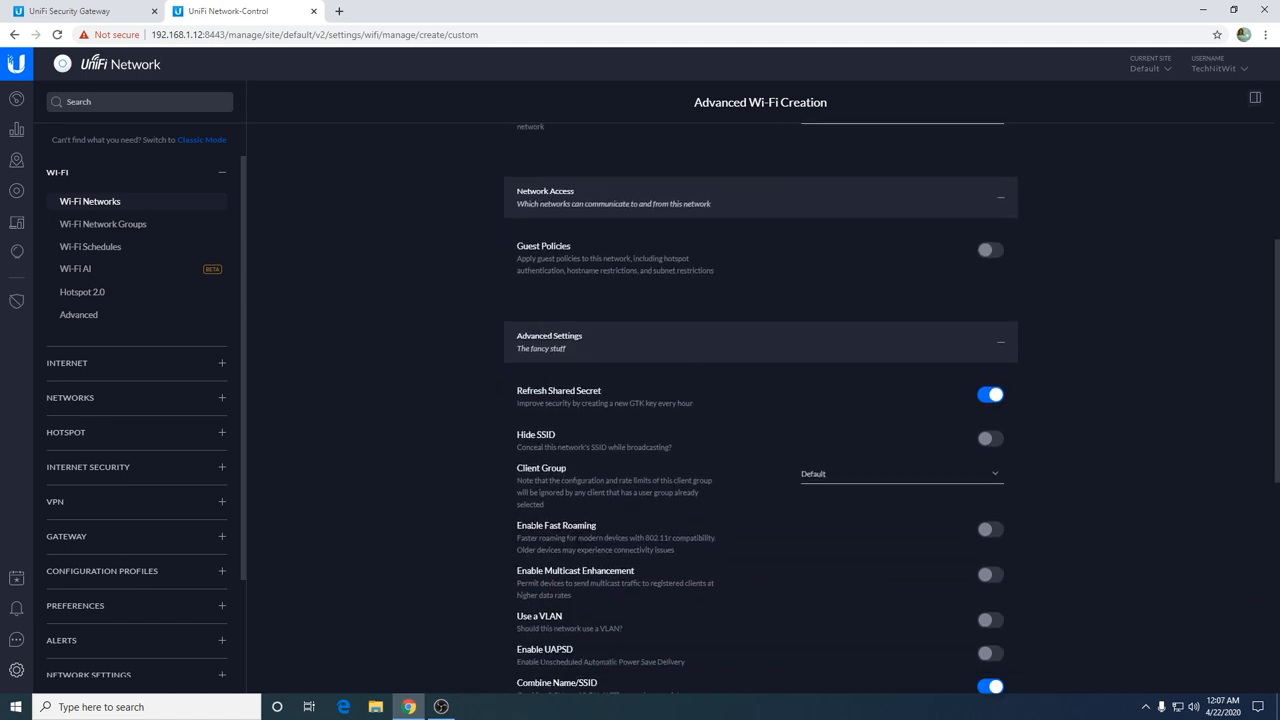
{"action": "scroll", "scroll_direction": "down", "scroll_amount": 3}
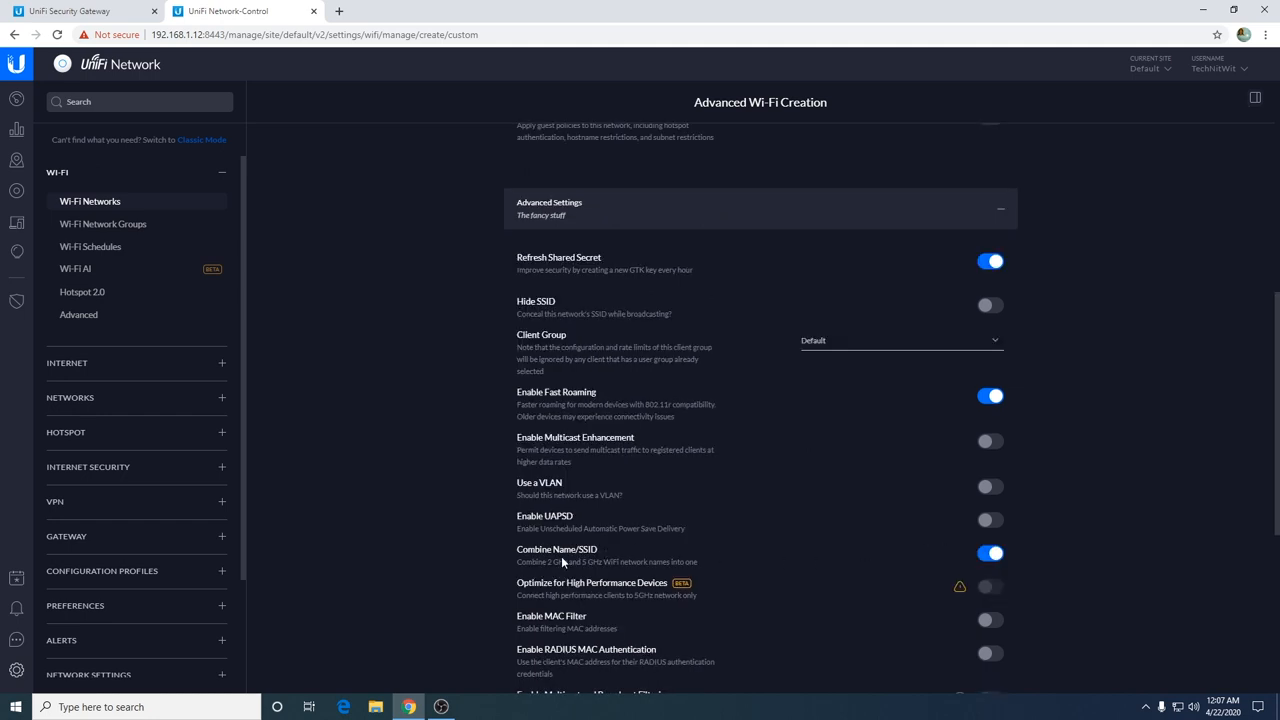
{"action": "mouse_move", "coordinate": [600, 558]}
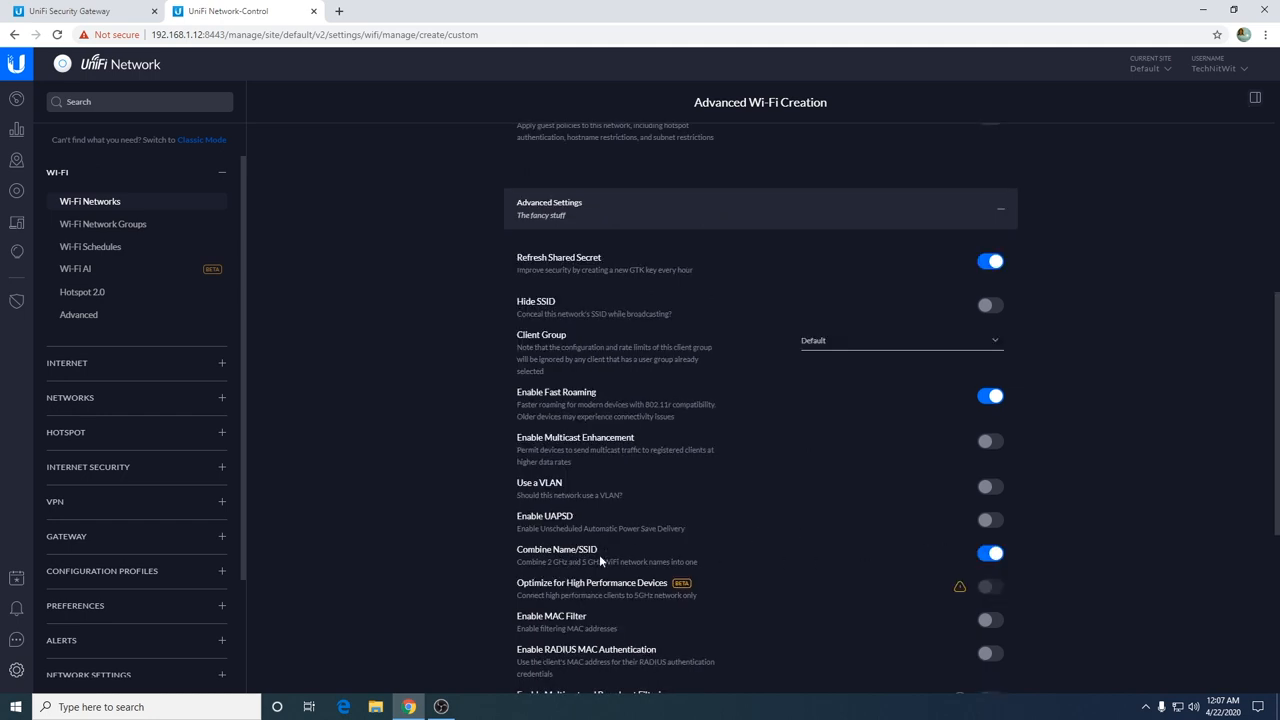